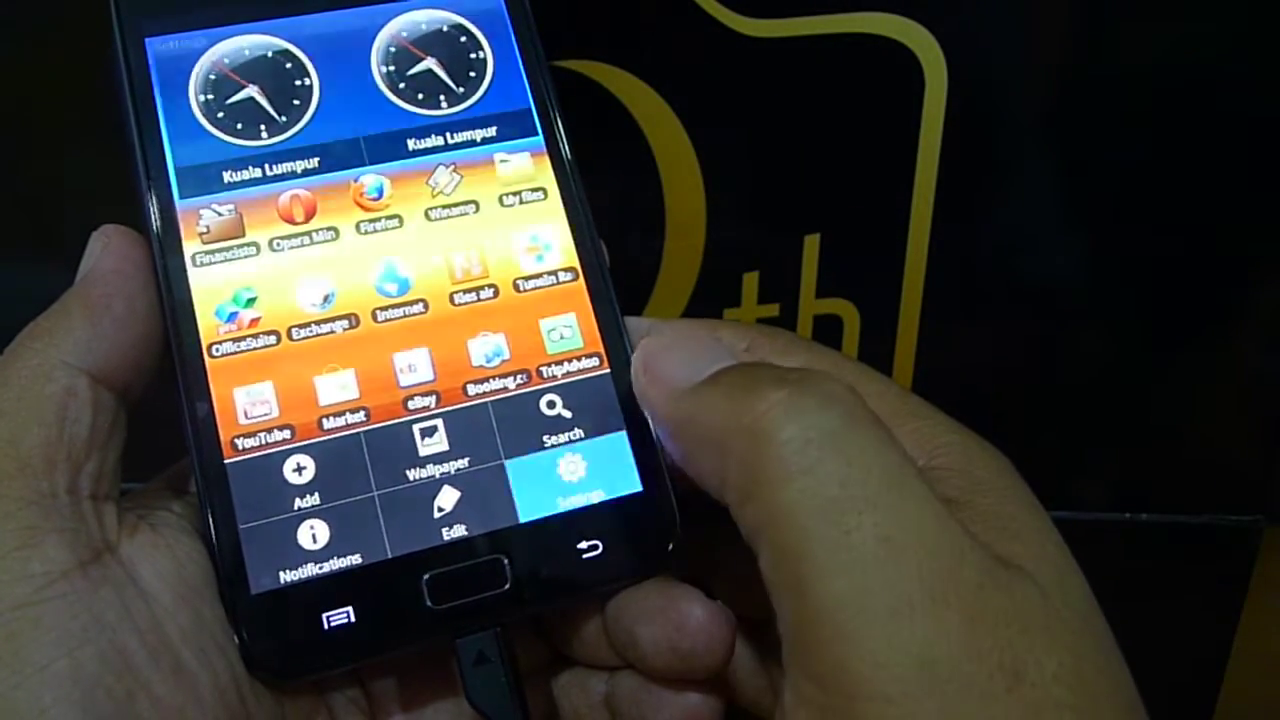
- Open the phone's Settings from the home screen menu
{"action": "left_click", "coordinate": [570, 480]}
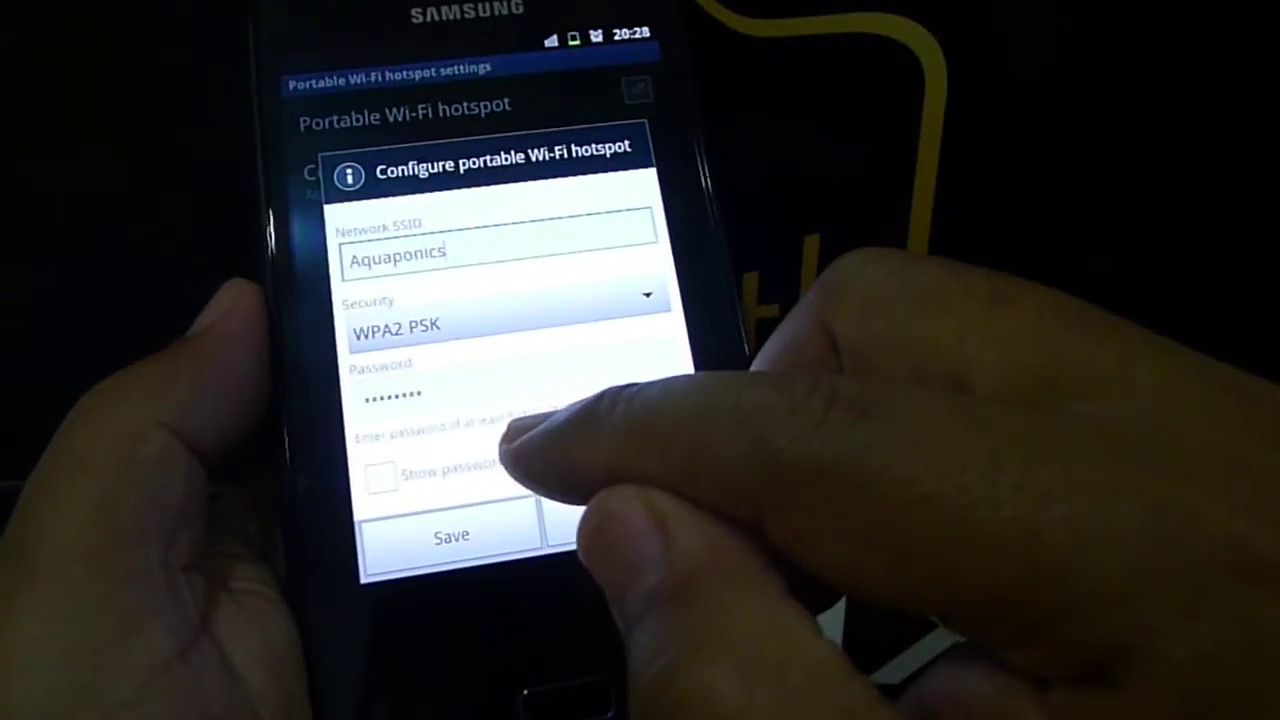
{"action": "left_click", "coordinate": [385, 475]}
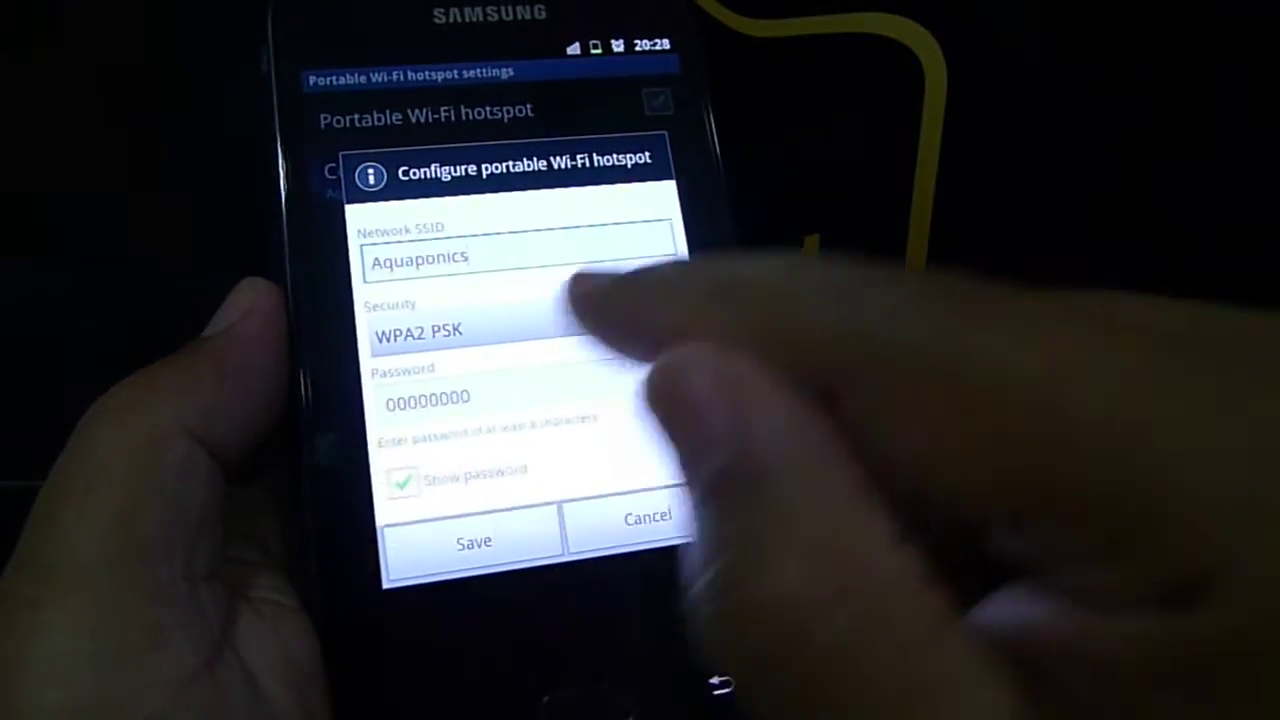